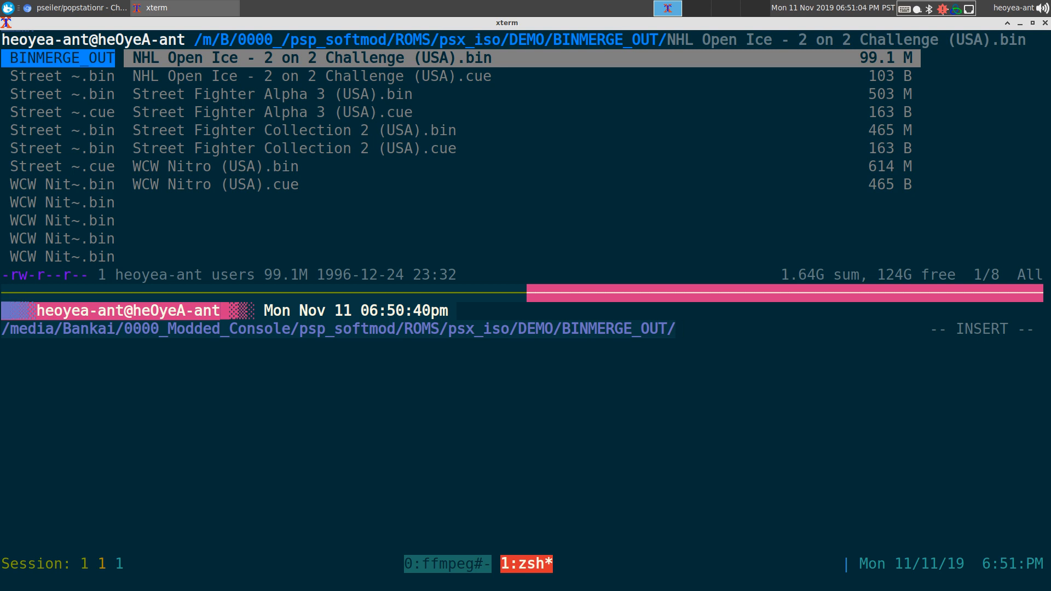
# Run popstationr 'NHL Open Ice' AUTO 9 on 'NHL Open Ice - 2 on 2 Challenge (USA).bin' to make EBOOT.PBP.
pyautogui.write('popstat')
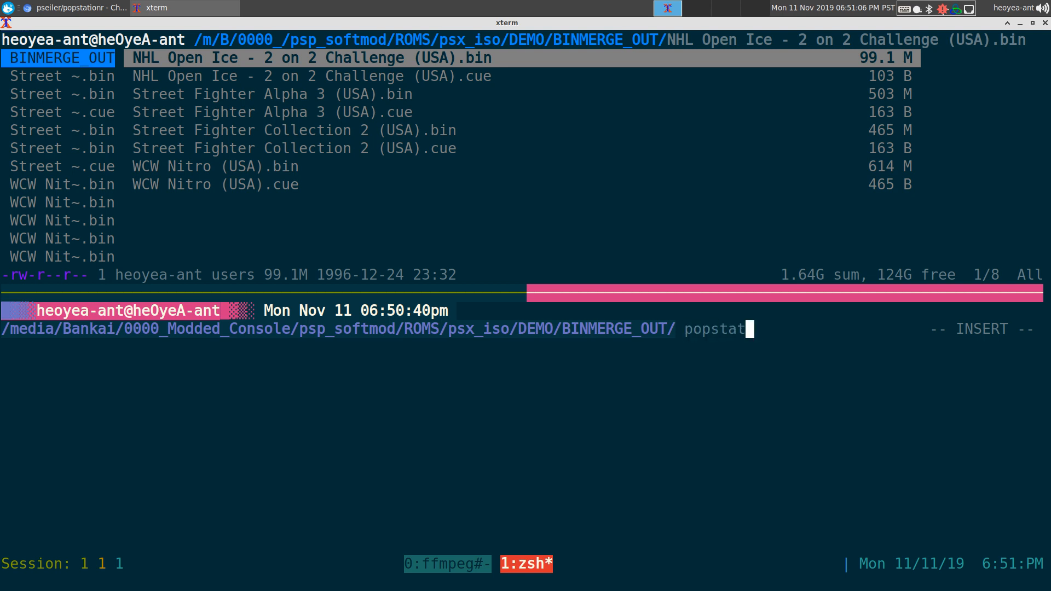
pyautogui.write('nr')
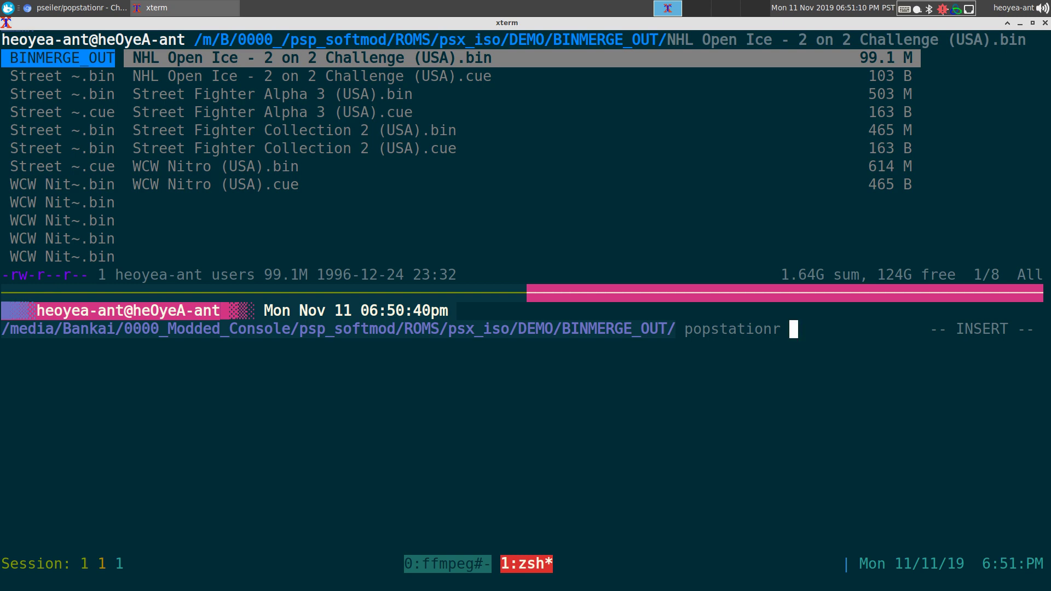
pyautogui.write("'")
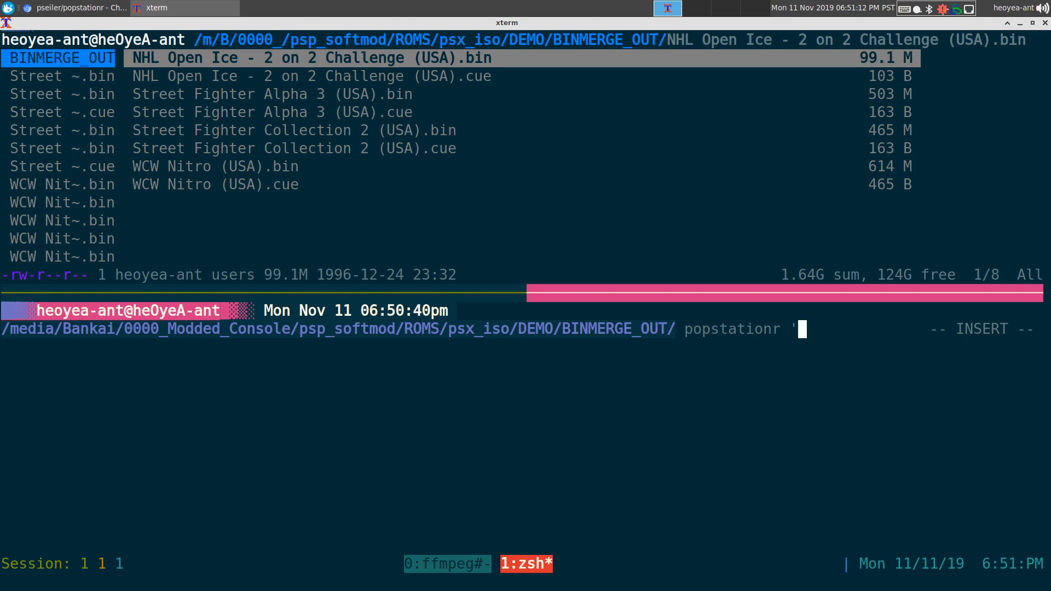
pyautogui.write('NHL Open I')
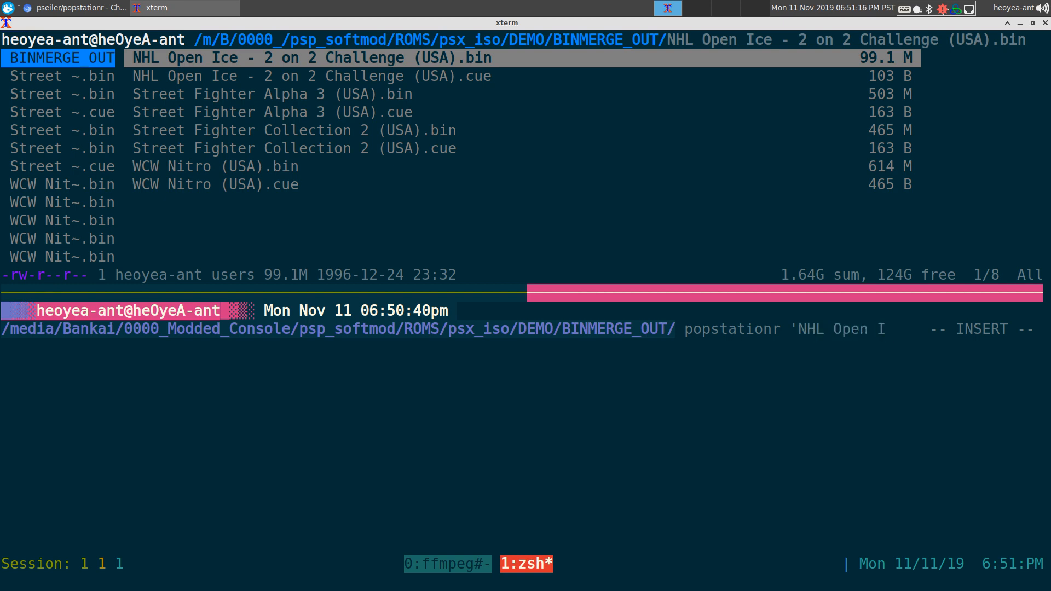
pyautogui.write("ce' AUTO")
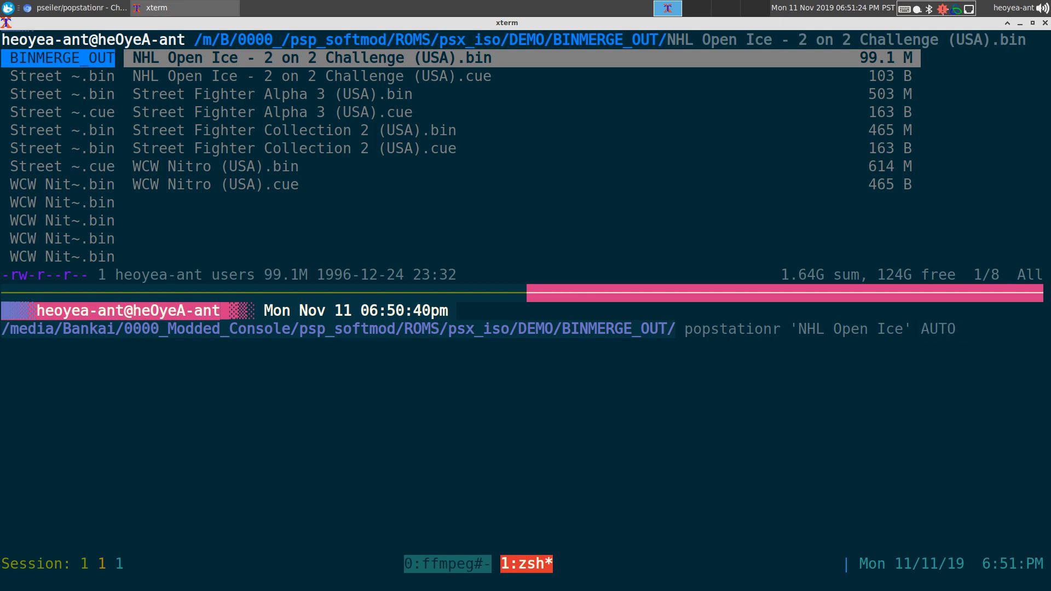
pyautogui.write('9')
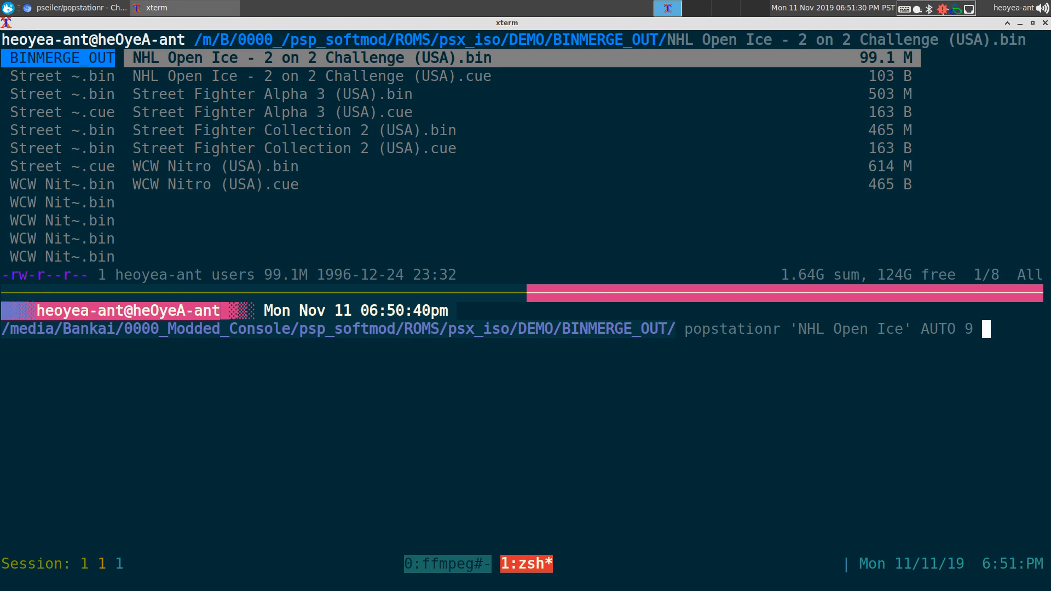
pyautogui.write("'")
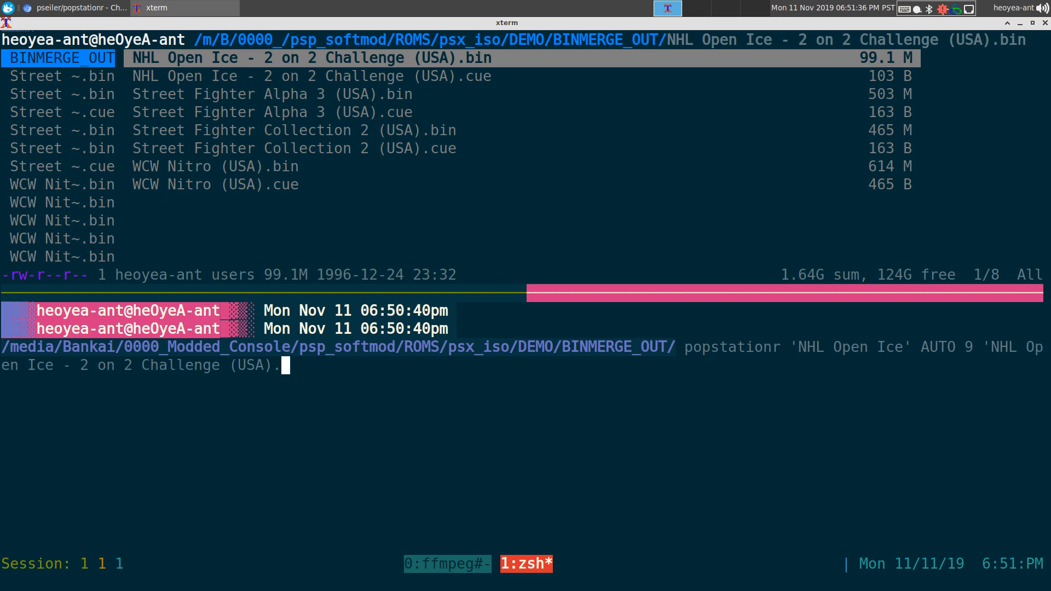
pyautogui.write("bin'")
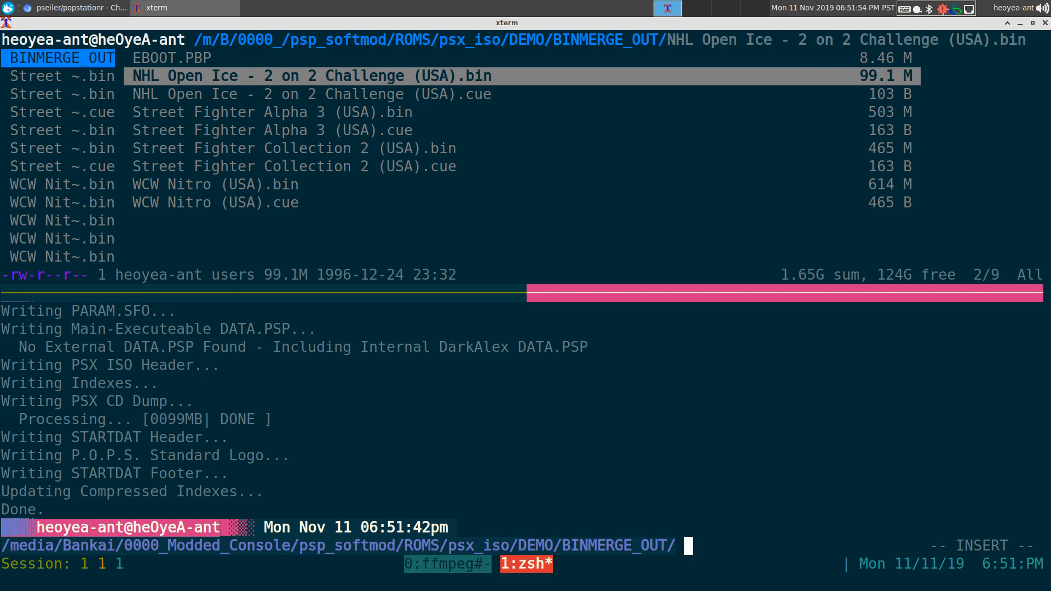
# Create an 'NHL Open Ice' folder in BINMERGE_OUT with mkdir for the new EBOOT.PBP.
pyautogui.write('mkdir')
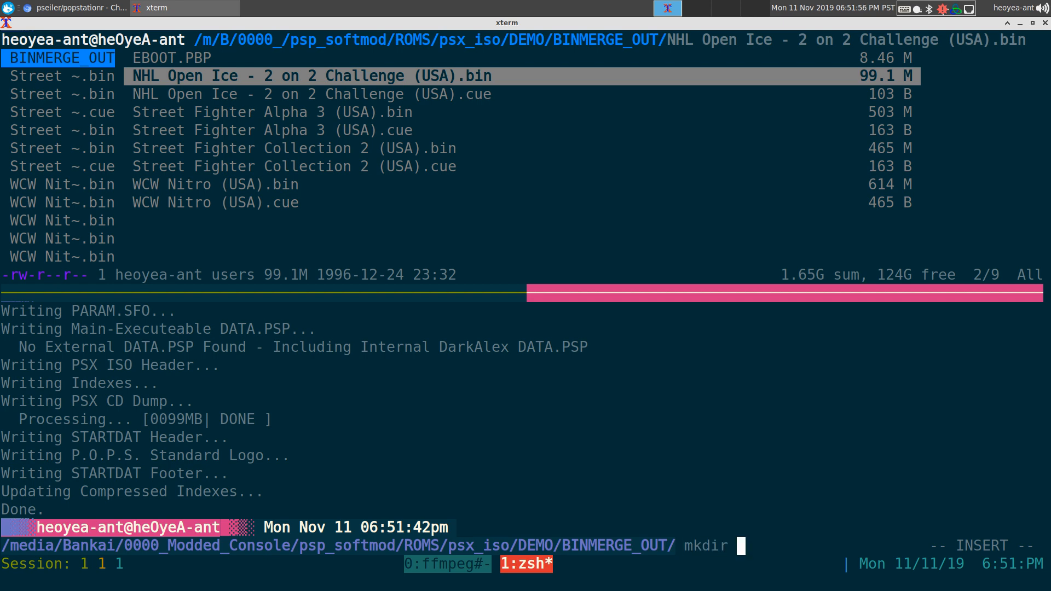
pyautogui.write("'N")
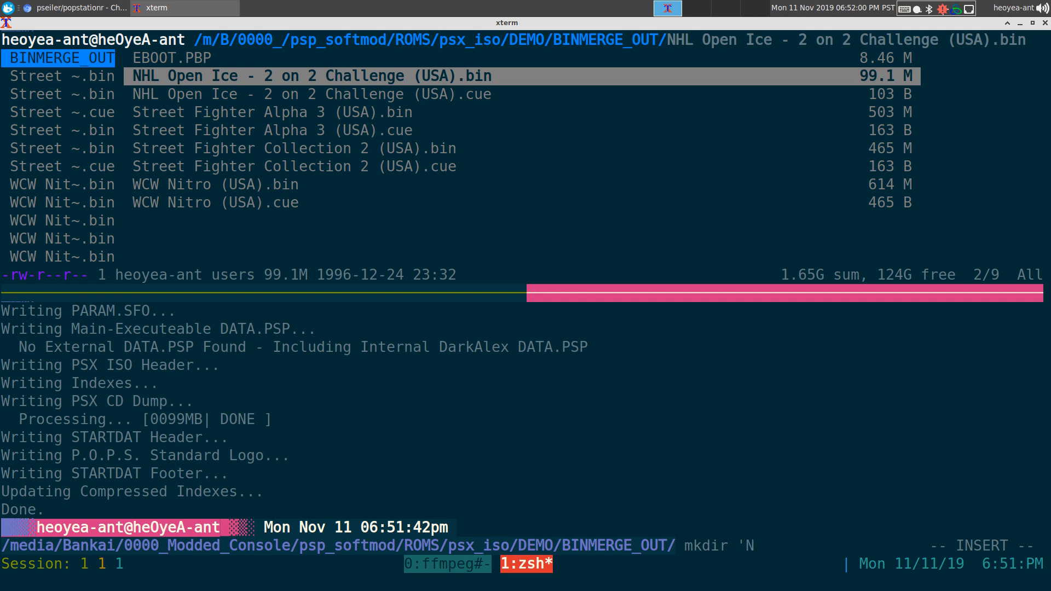
pyautogui.write('H')
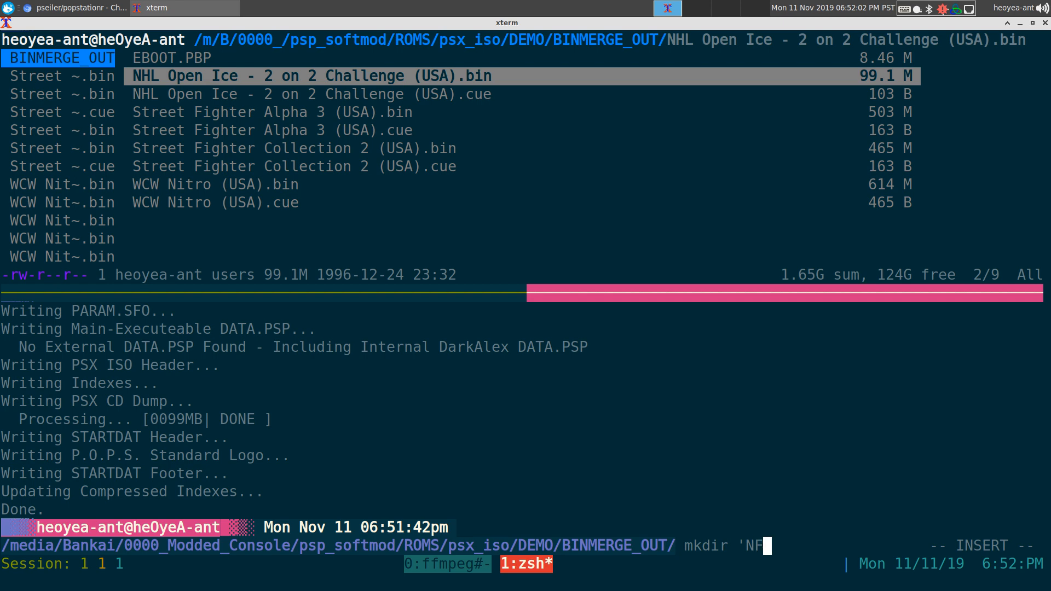
pyautogui.write('L Open I')
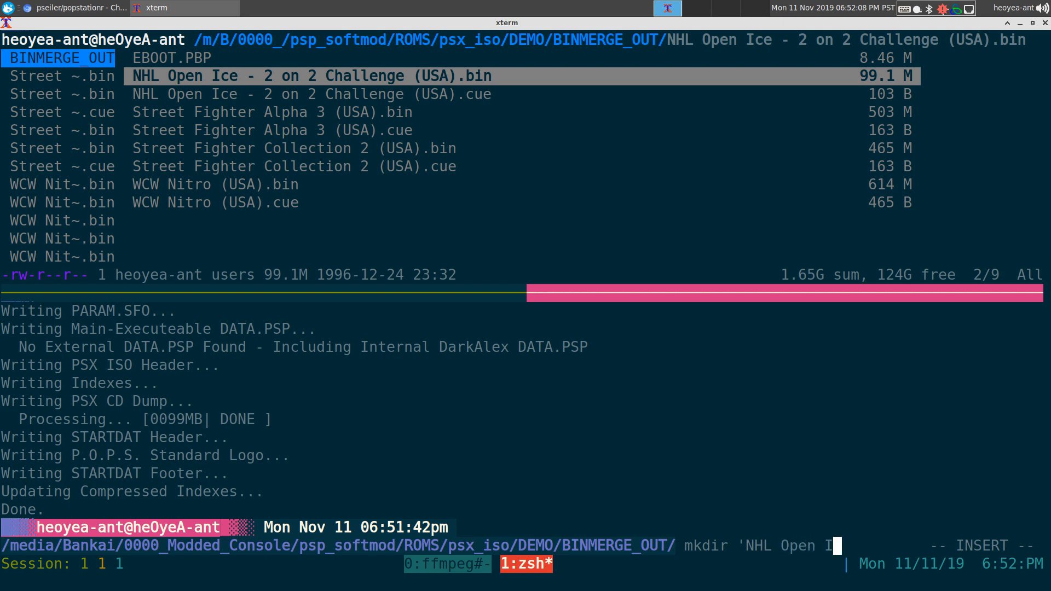
pyautogui.write("ce'")
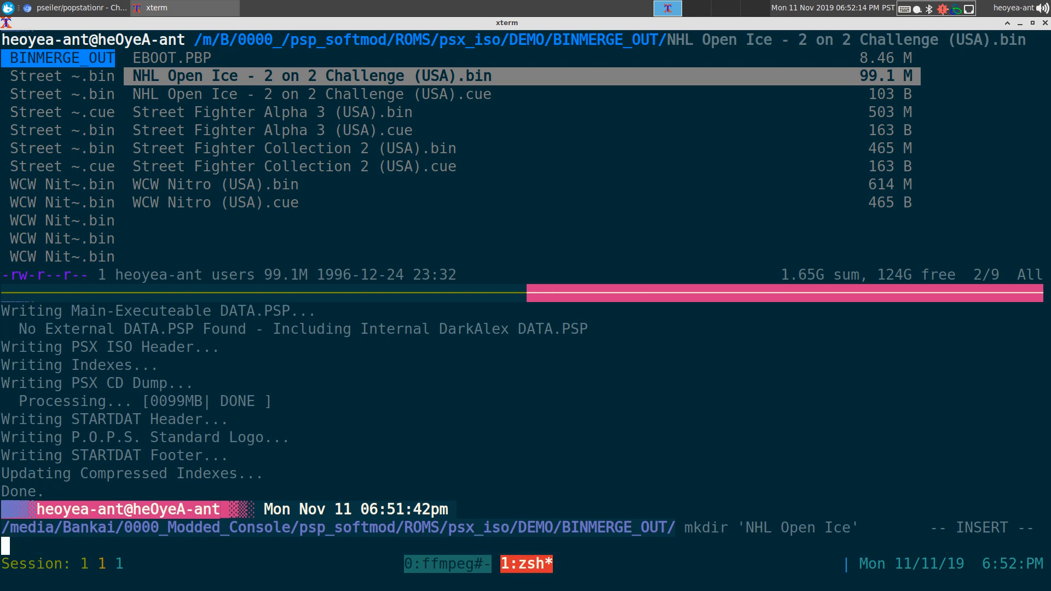
pyautogui.press('Return')
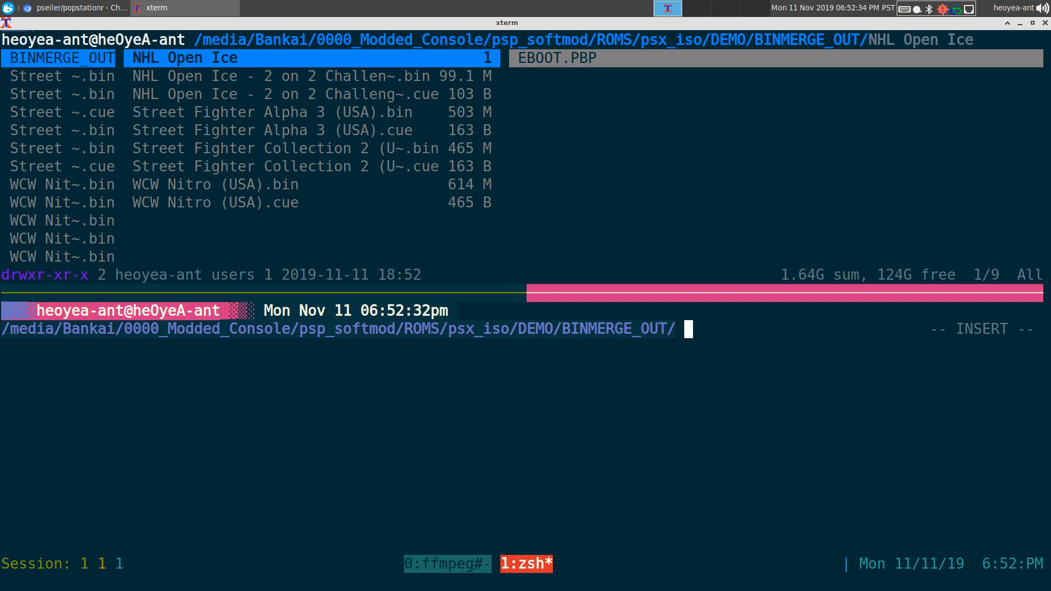
# Show popstationr --help listing its usage and the -iso option.
pyautogui.write('popstation')
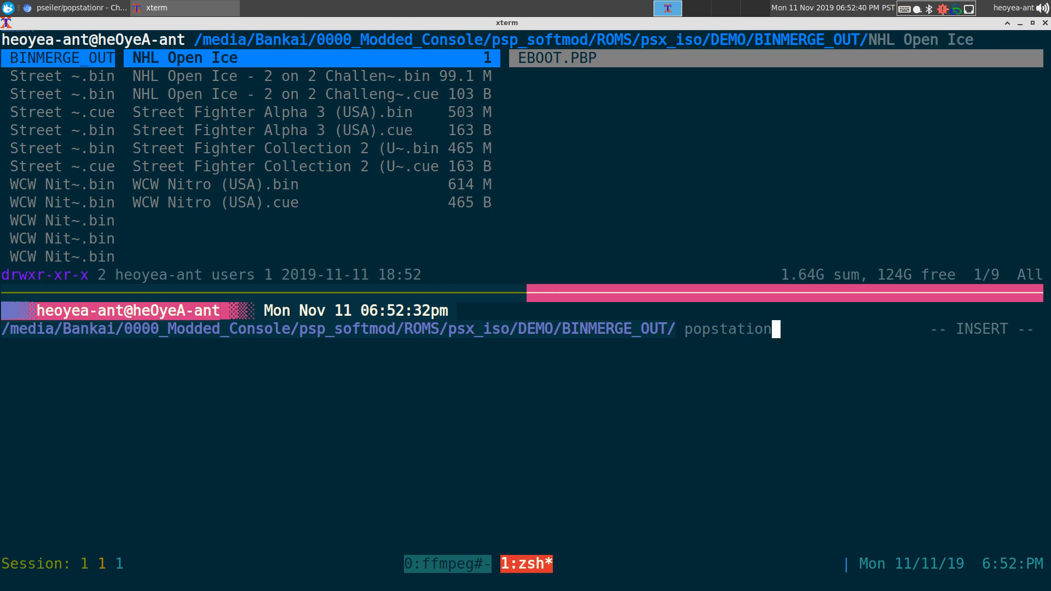
pyautogui.write('r')
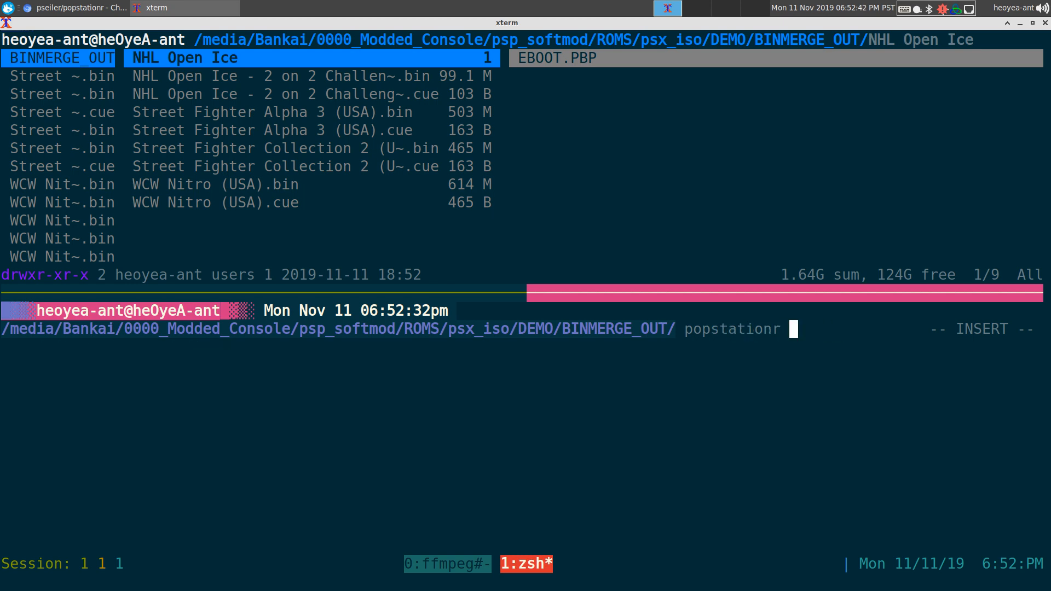
pyautogui.write('--help')
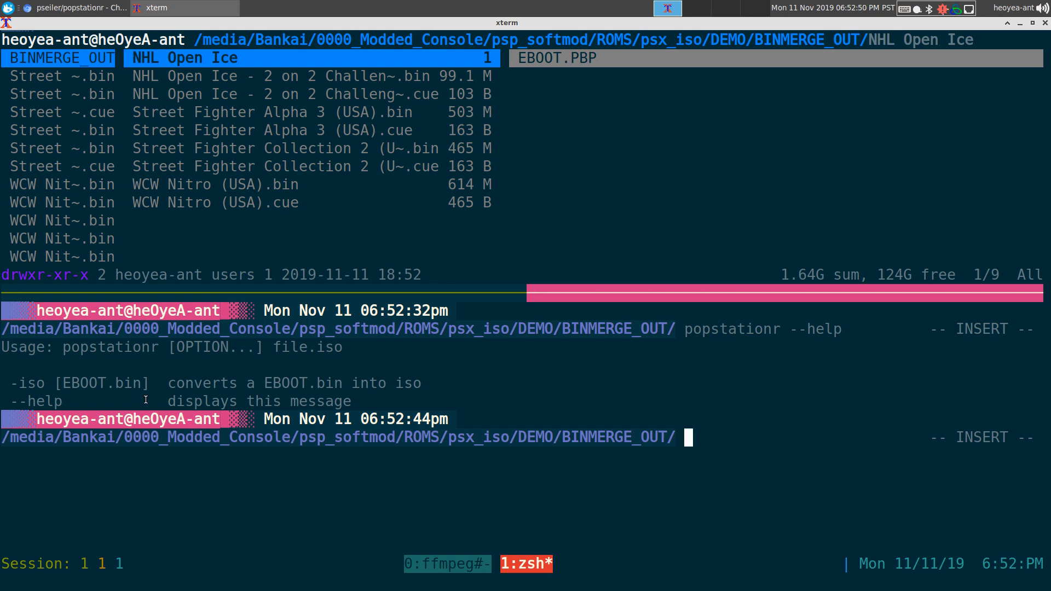
pyautogui.moveTo(174, 381)
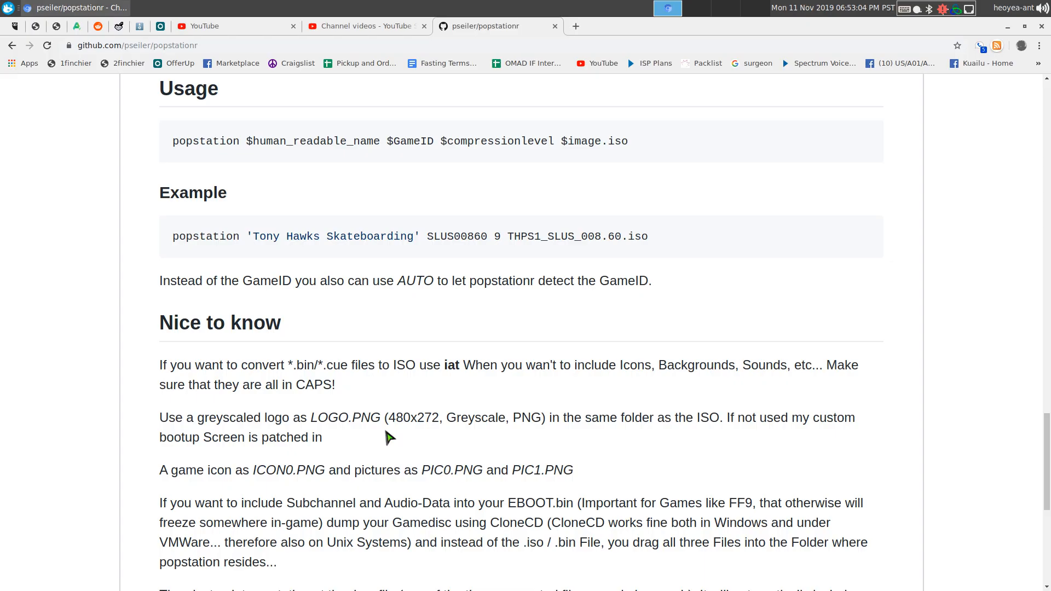
pyautogui.scroll(3)
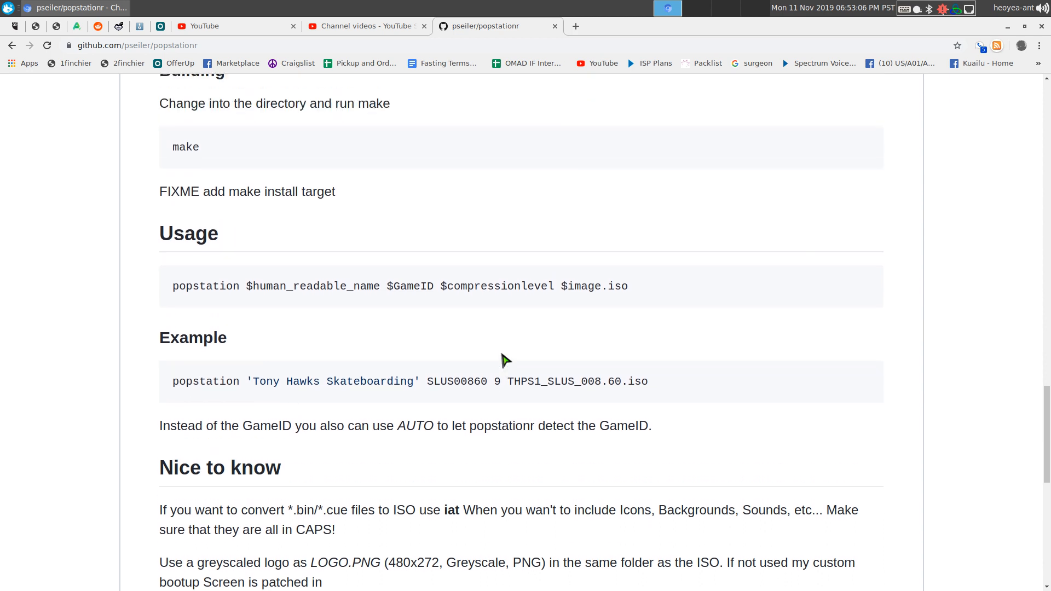
pyautogui.scroll(-3)
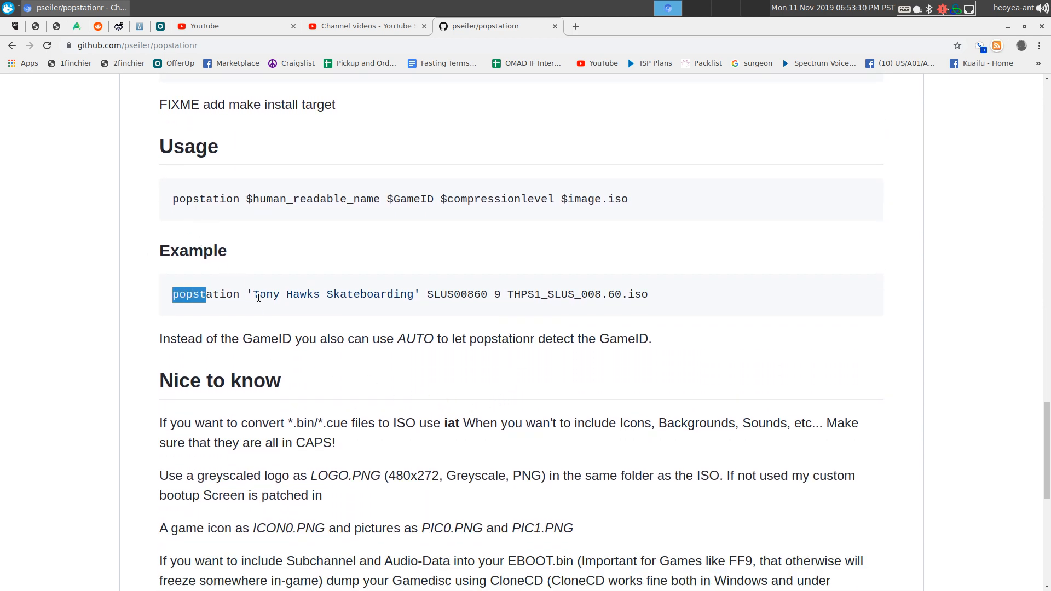
pyautogui.click(271, 298)
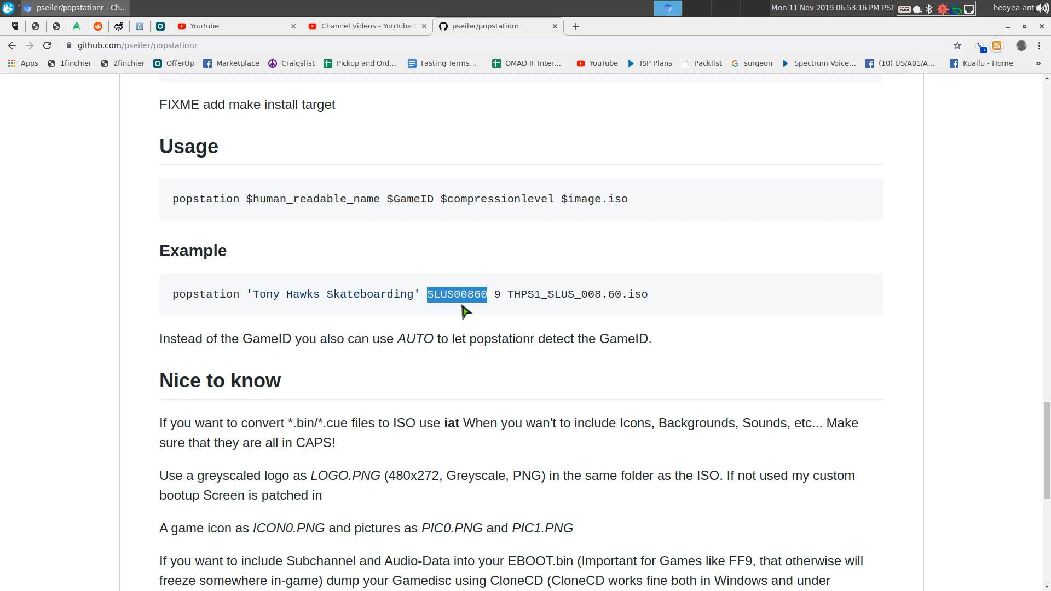
pyautogui.moveTo(454, 320)
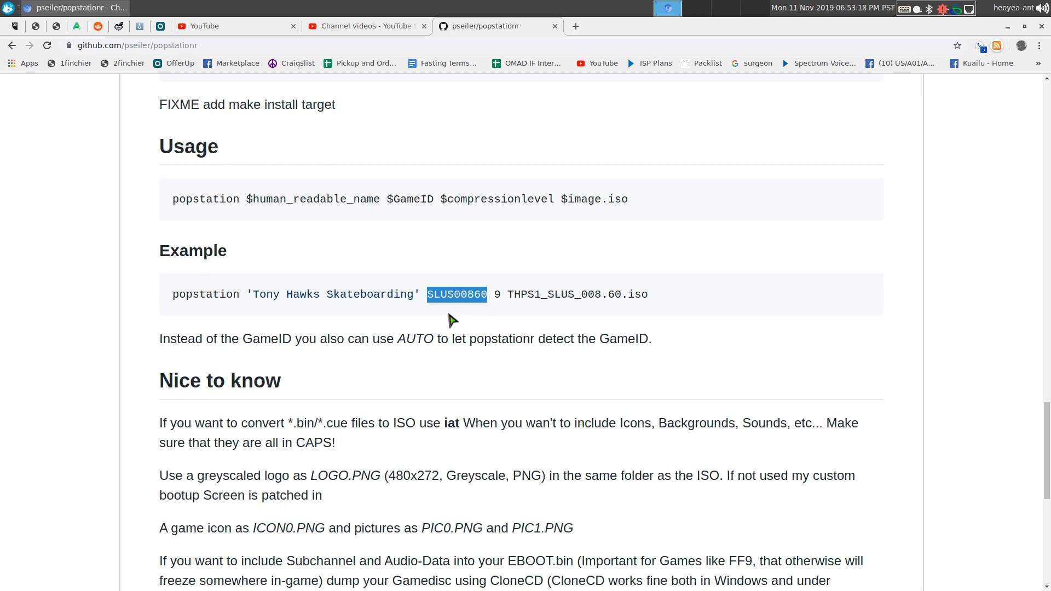
pyautogui.doubleClick(415, 339)
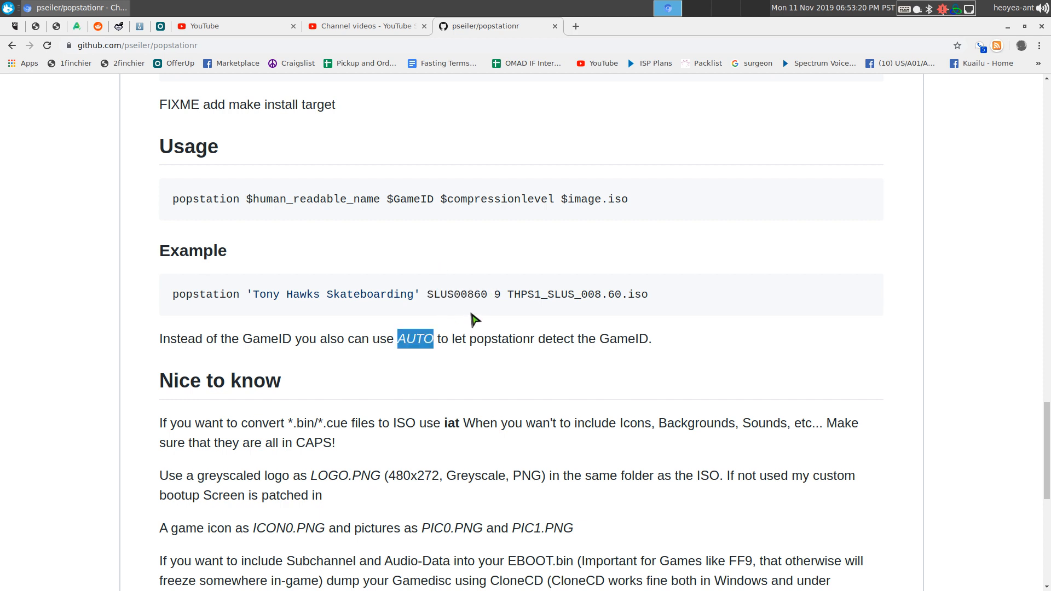
pyautogui.doubleClick(498, 295)
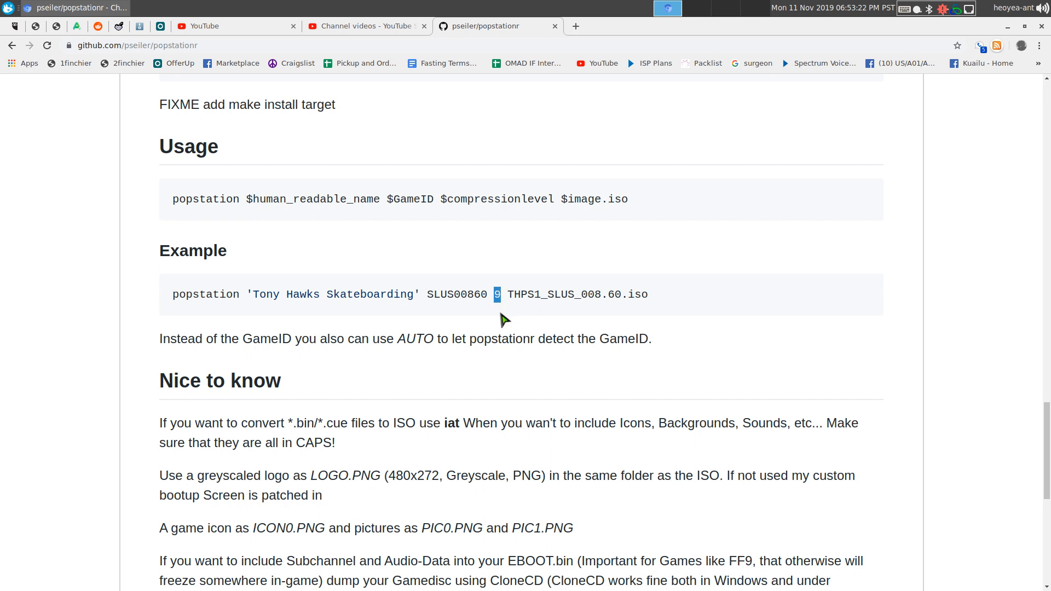
pyautogui.moveTo(553, 322)
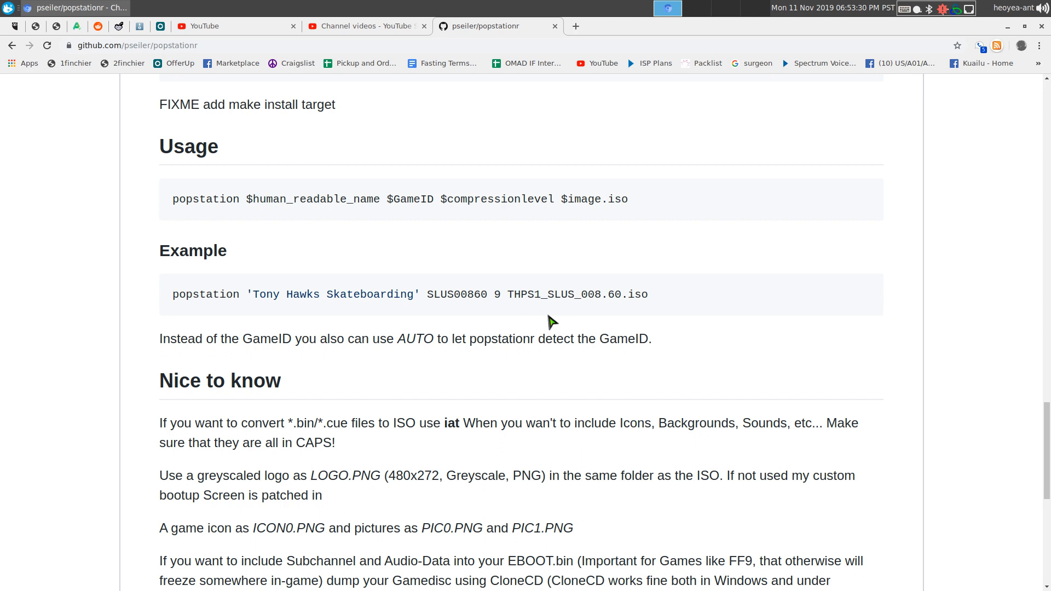
pyautogui.doubleClick(564, 295)
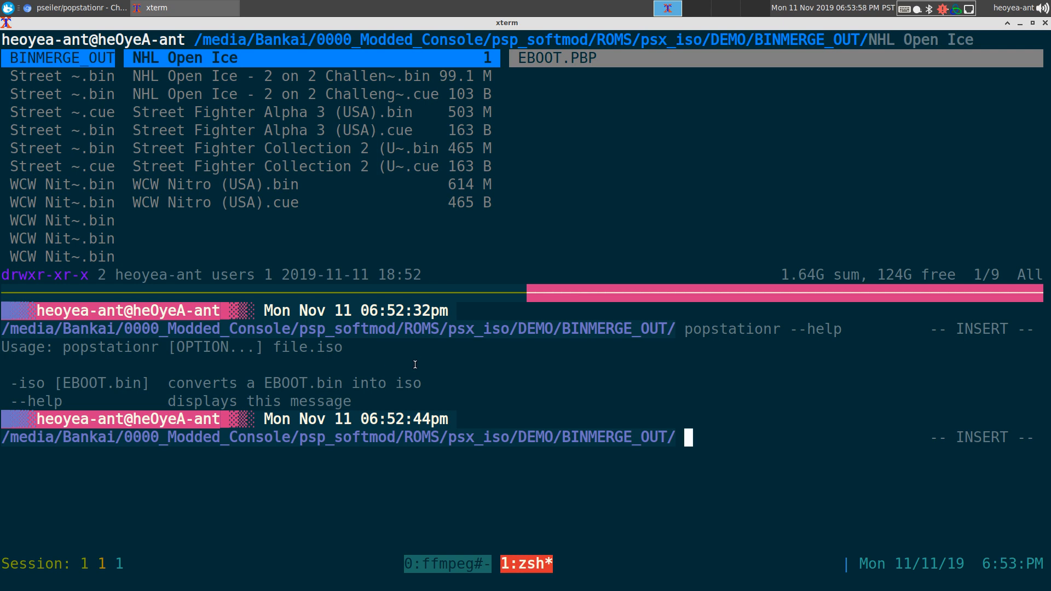
pyautogui.moveTo(410, 366)
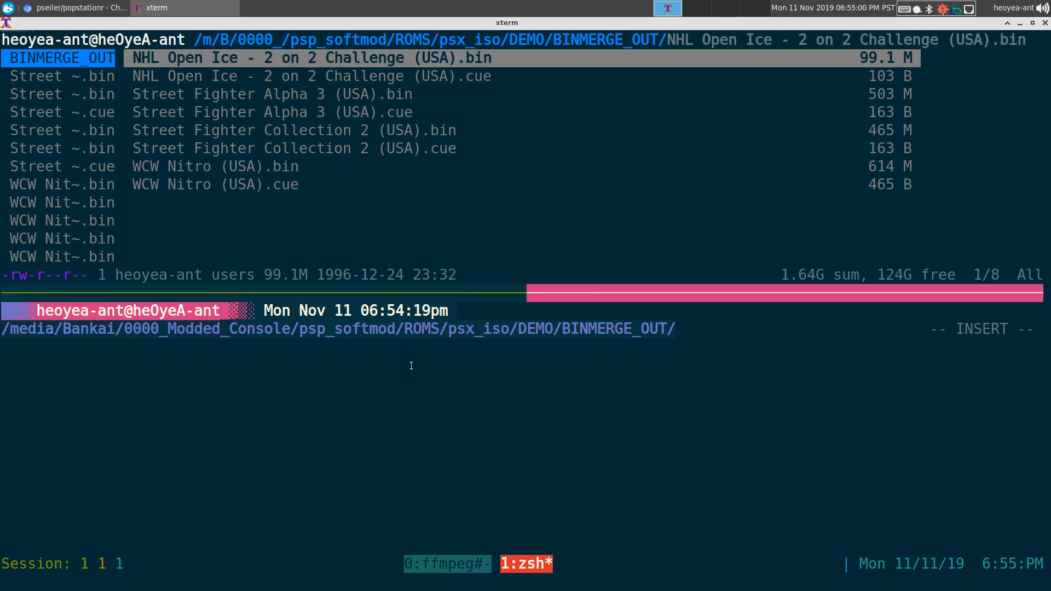
# Run psx2ebootpbp with no arguments to print its usage, file-only option and PSP install paths.
pyautogui.write('psx2')
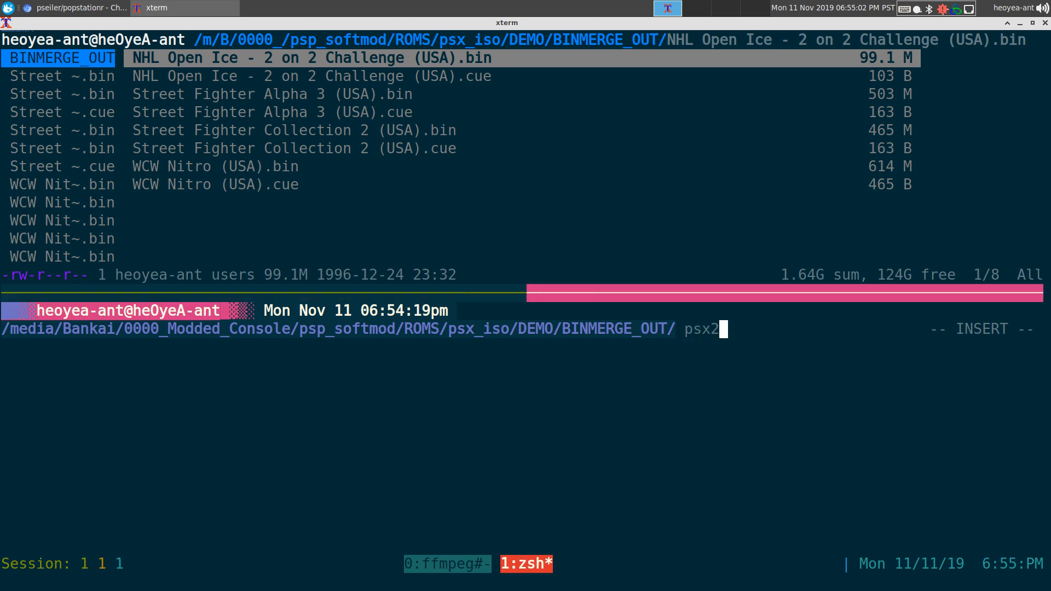
pyautogui.write('ebootpbp')
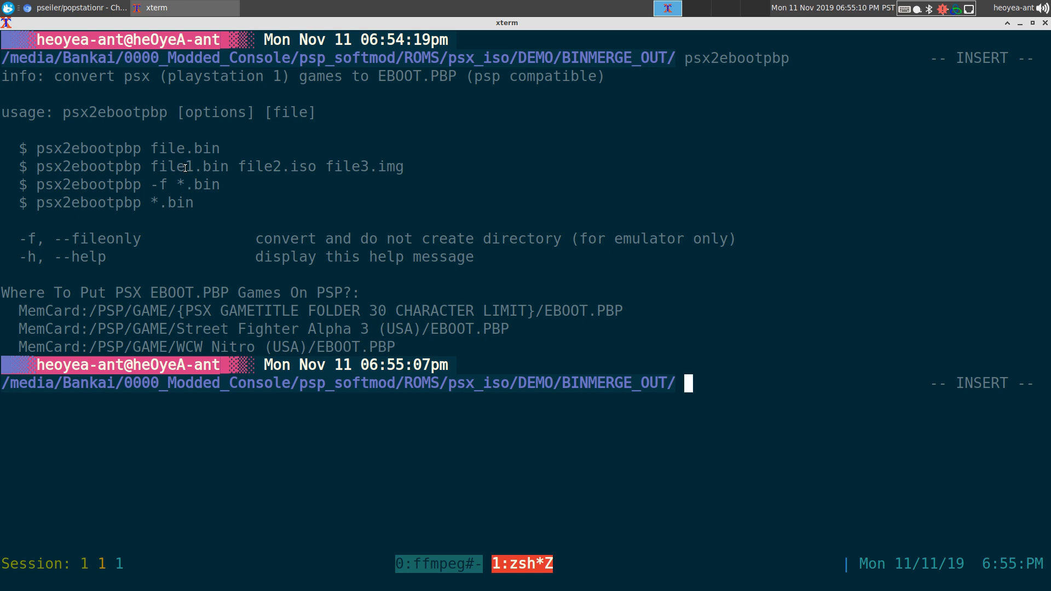
pyautogui.moveTo(159, 166); pyautogui.dragTo(303, 167)
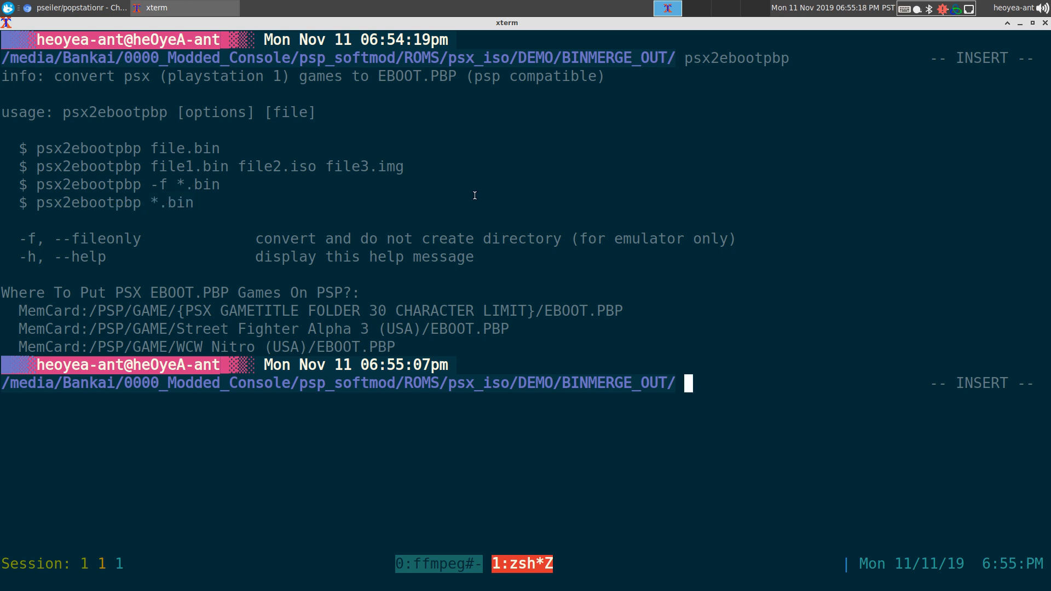
pyautogui.moveTo(580, 153)
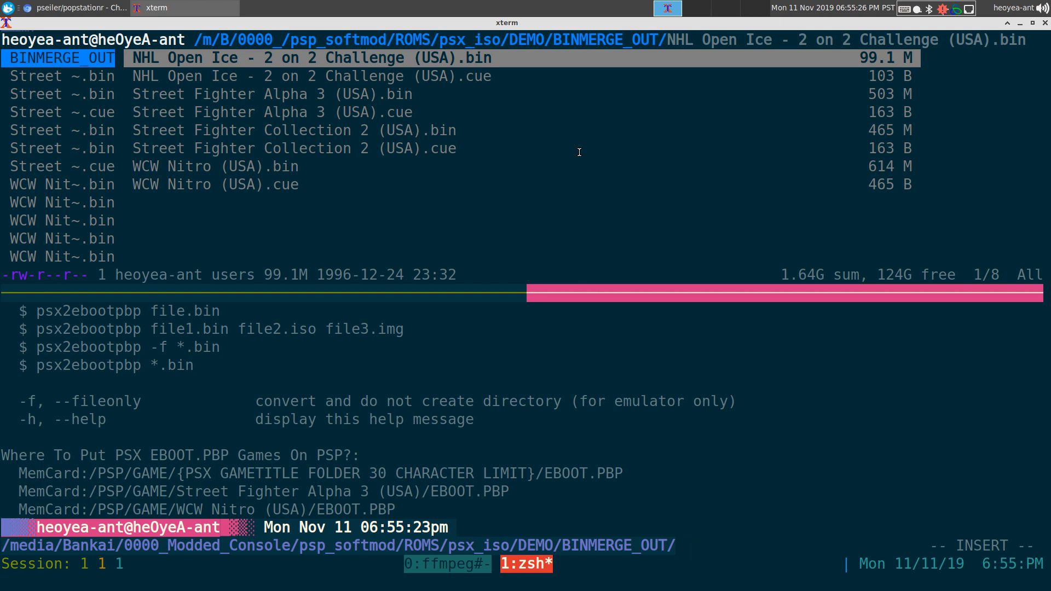
# Launch psx2ebootpbp *.bin to batch-convert every bin, then stop the run partway through.
pyautogui.write('psx2')
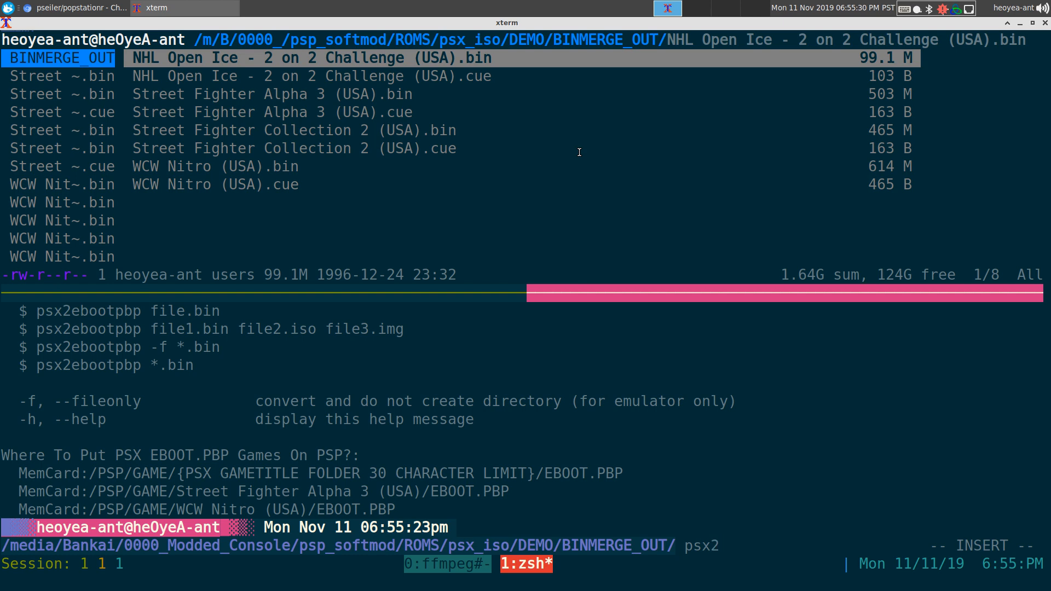
pyautogui.write('ebootpbp')
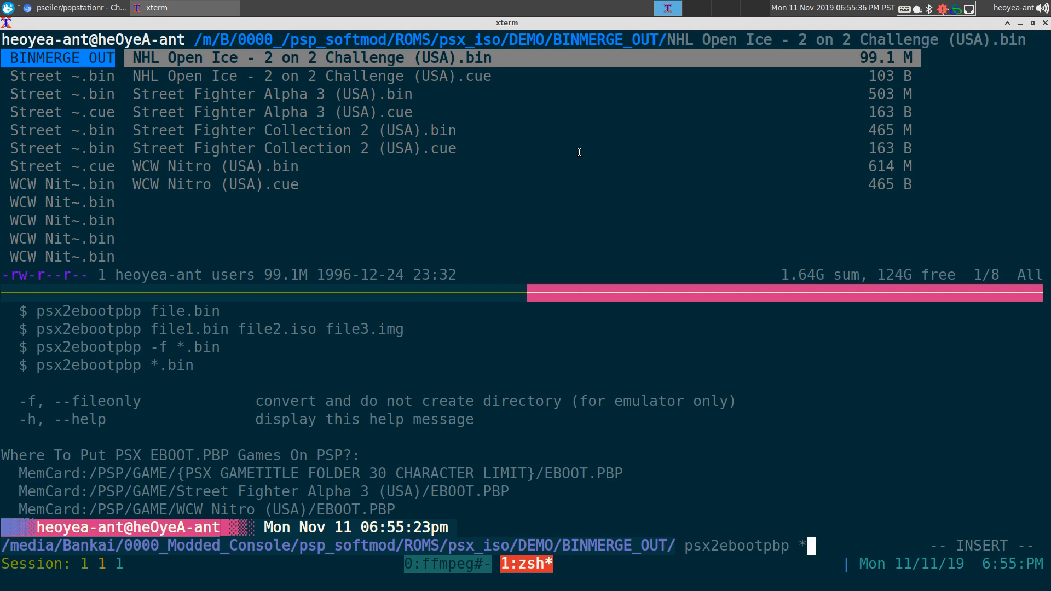
pyautogui.write('*.b')
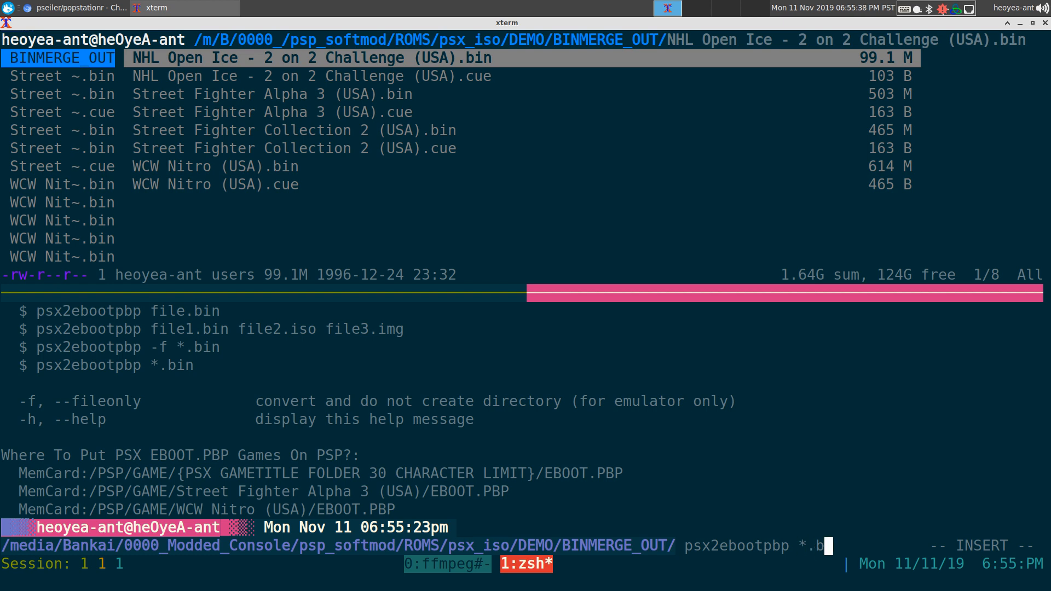
pyautogui.write('in')
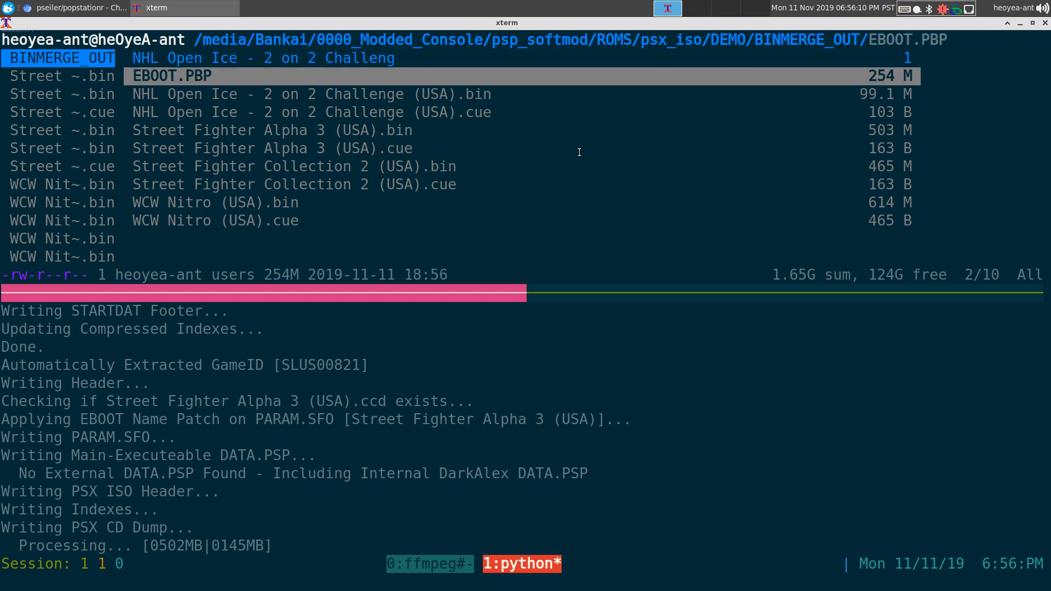
pyautogui.press('Down')
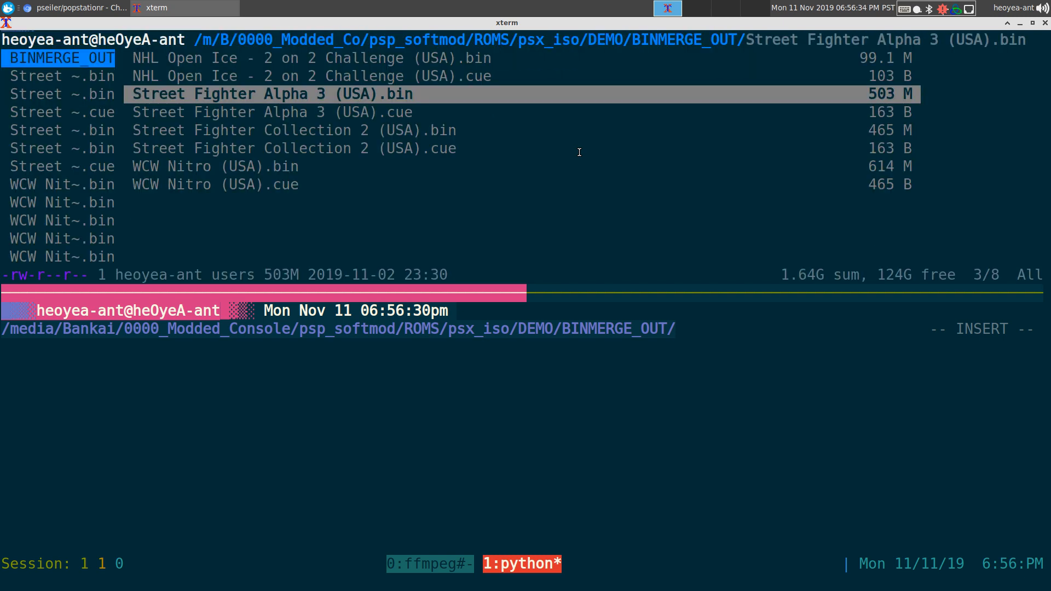
# Recall psx2ebootpbp to redisplay its help and review the file-only option.
pyautogui.write('psx2ebootpbp *.bin')
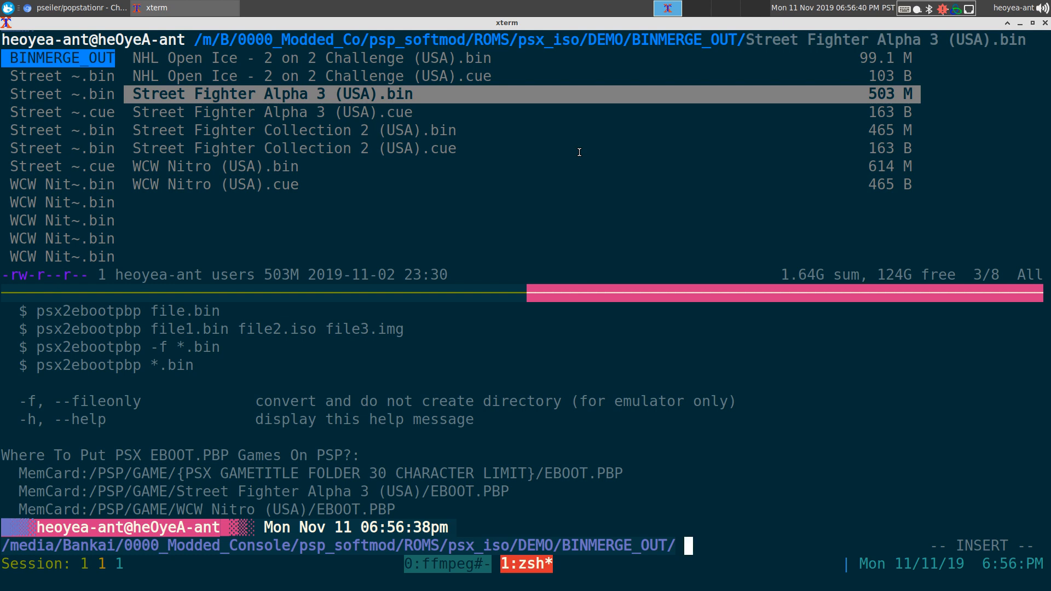
pyautogui.moveTo(577, 158)
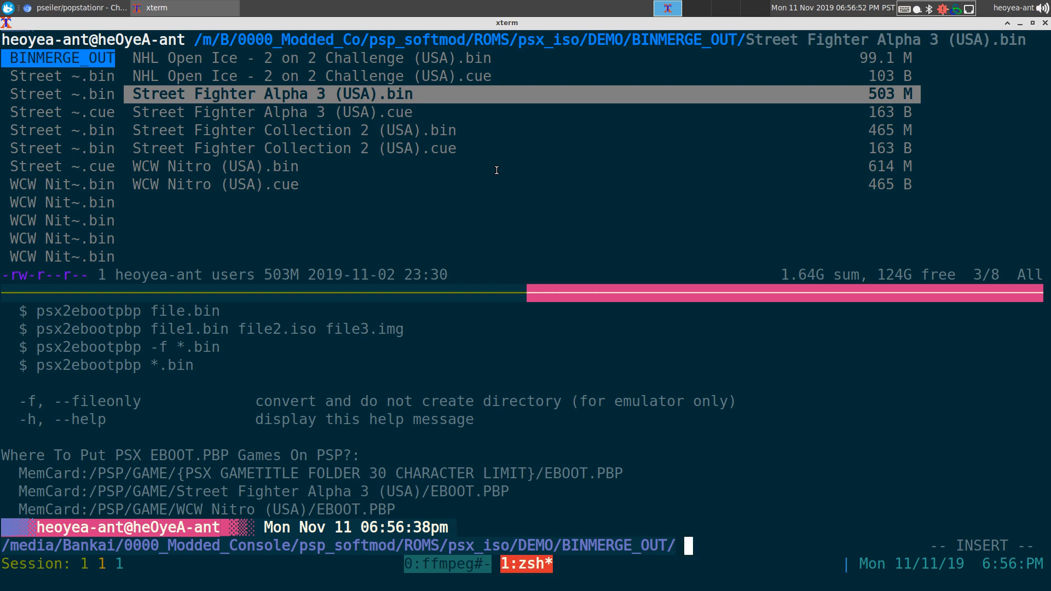
pyautogui.moveTo(407, 380)
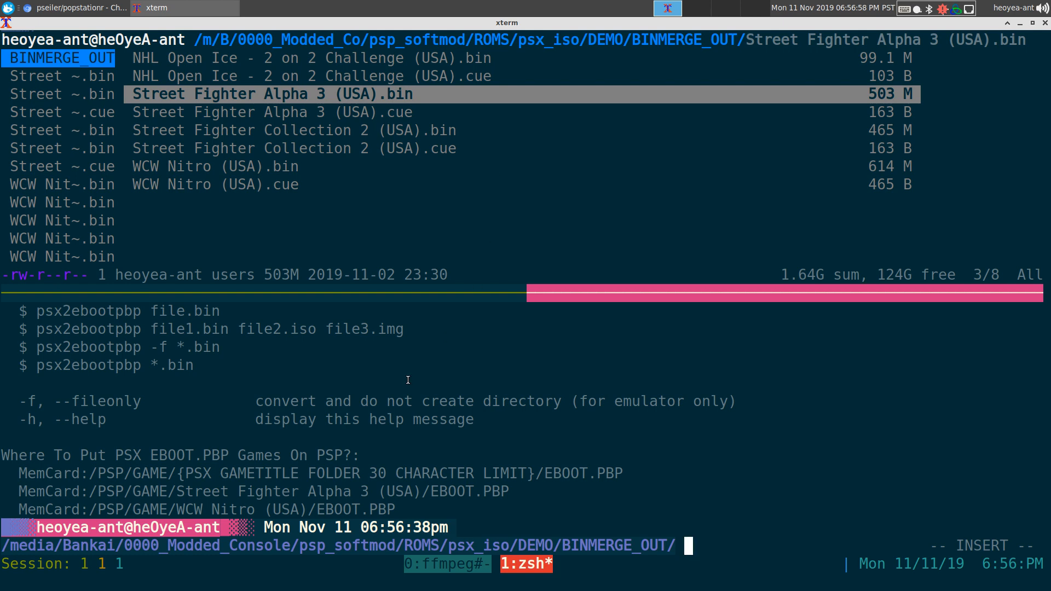
pyautogui.moveTo(8, 412)
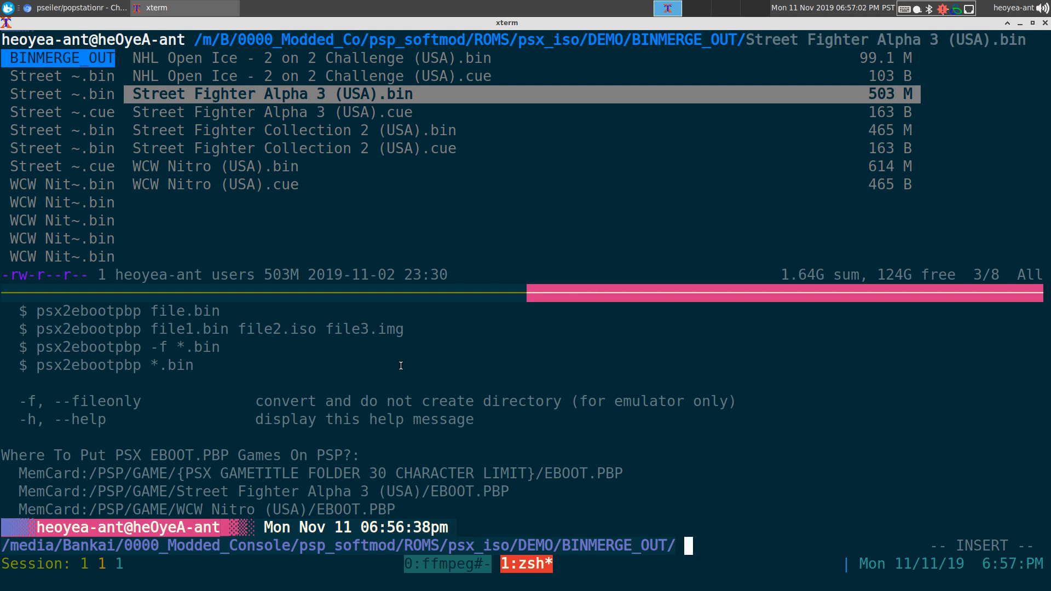
# Run psx2ebootpbp -f *.bin to make ID-named .PBP files, then inspect NHL Open Ice [SLUS-00327] in ranger.
pyautogui.write('psx2ebootpbp *.bin')
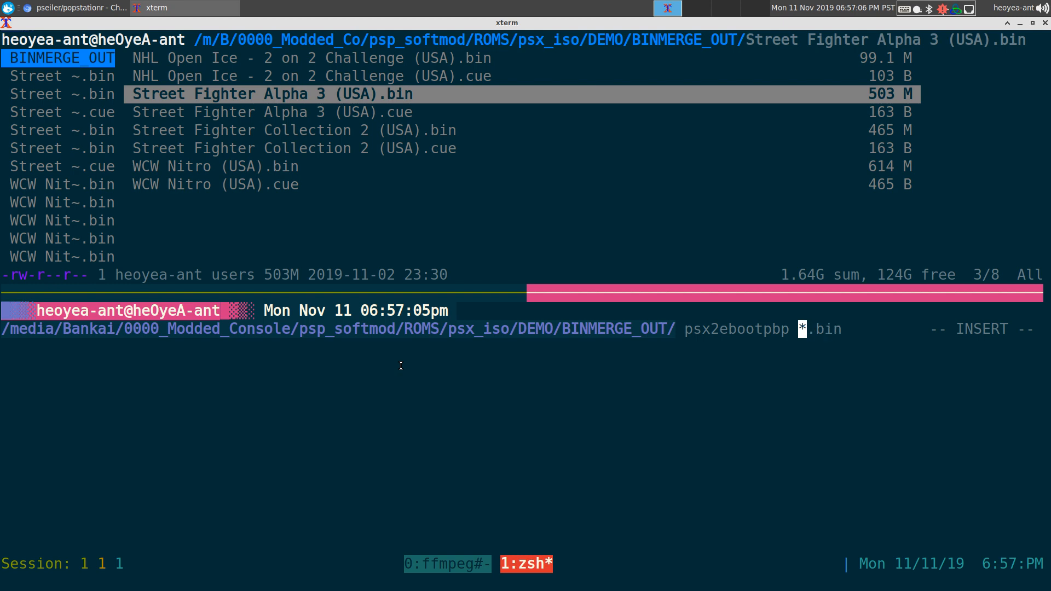
pyautogui.write('-f')
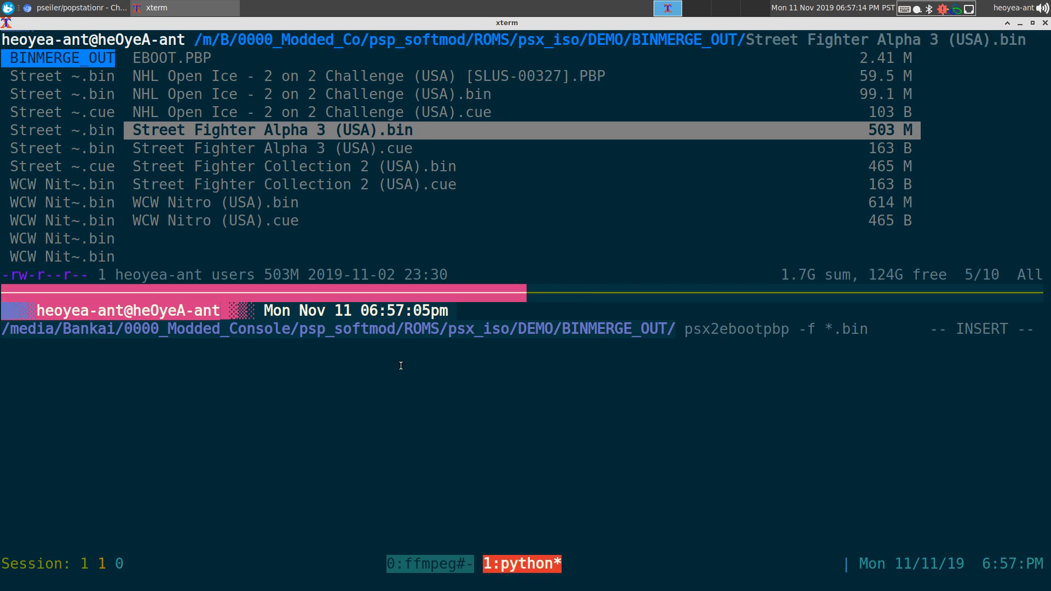
pyautogui.press('Up')
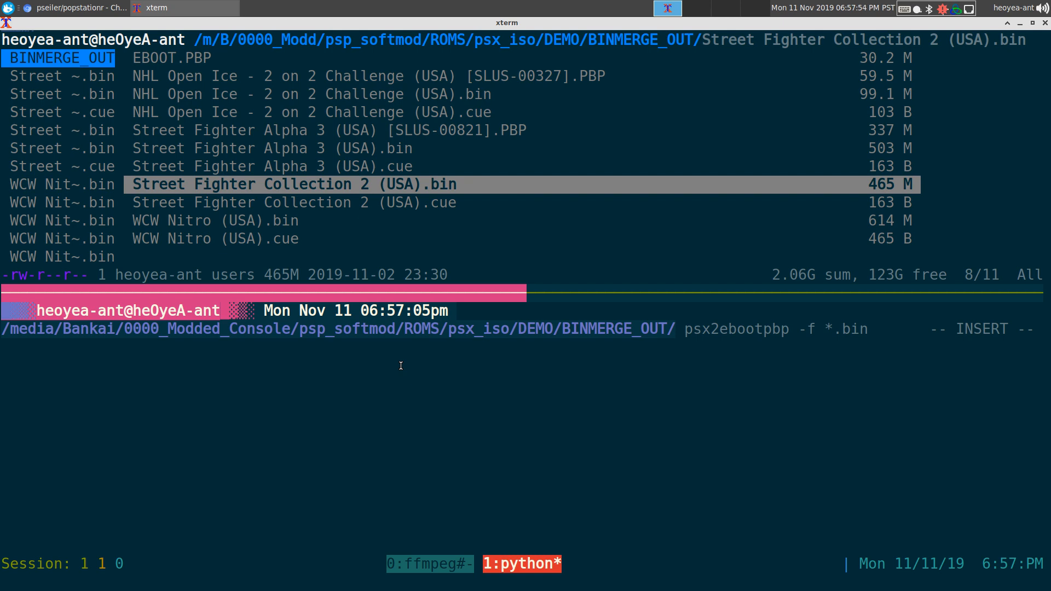
pyautogui.press('Up')
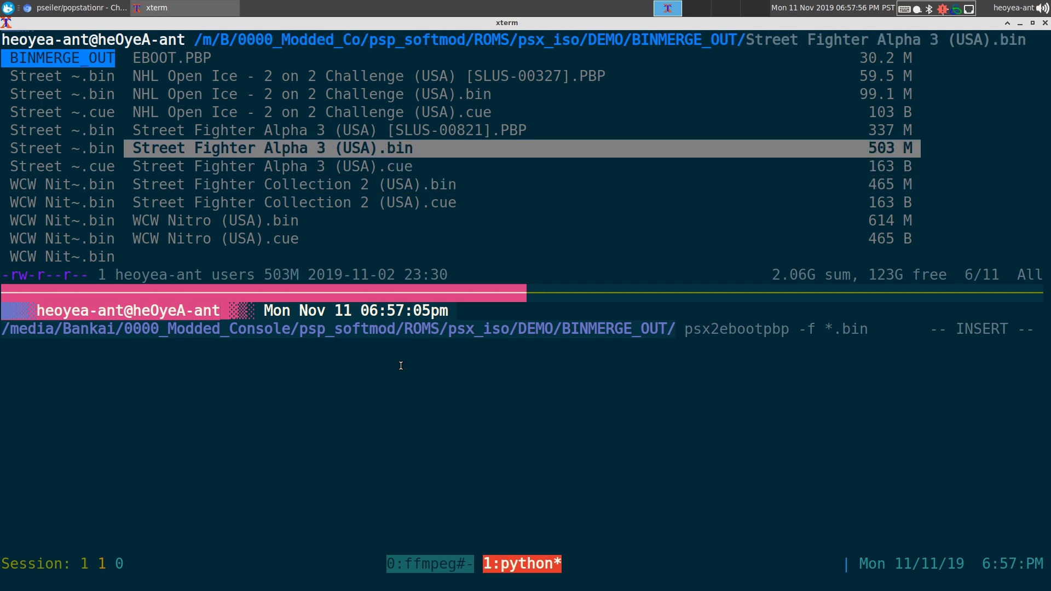
pyautogui.press('Up')
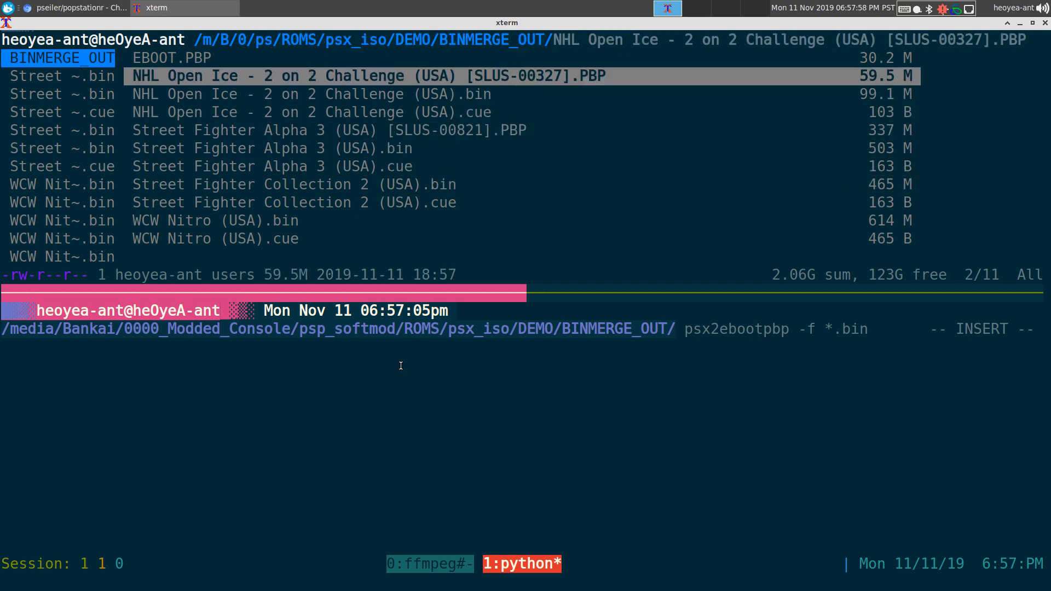